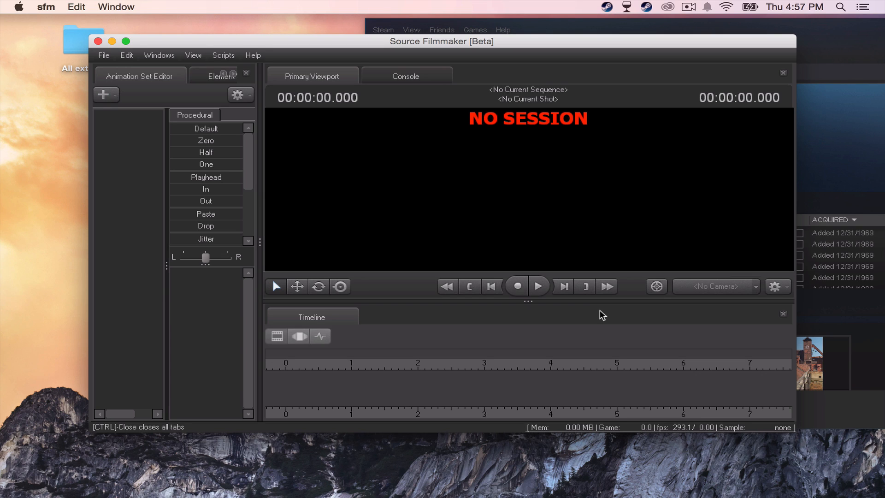
mouse_move(552, 251)
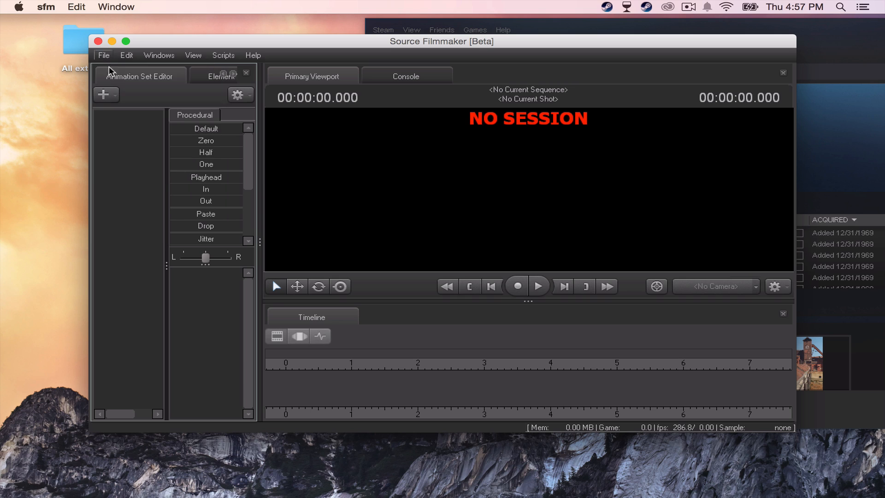
In Source Filmmaker, view the animation set options and console, then return to the viewport
click(105, 94)
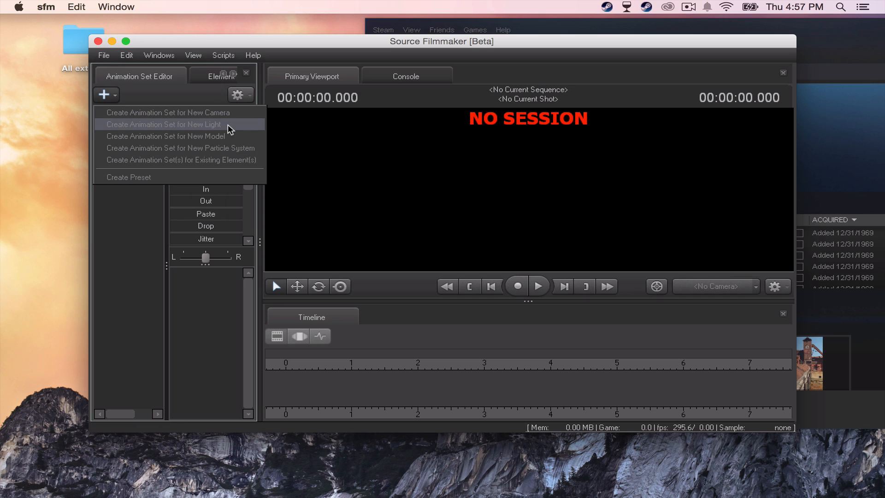
click(171, 76)
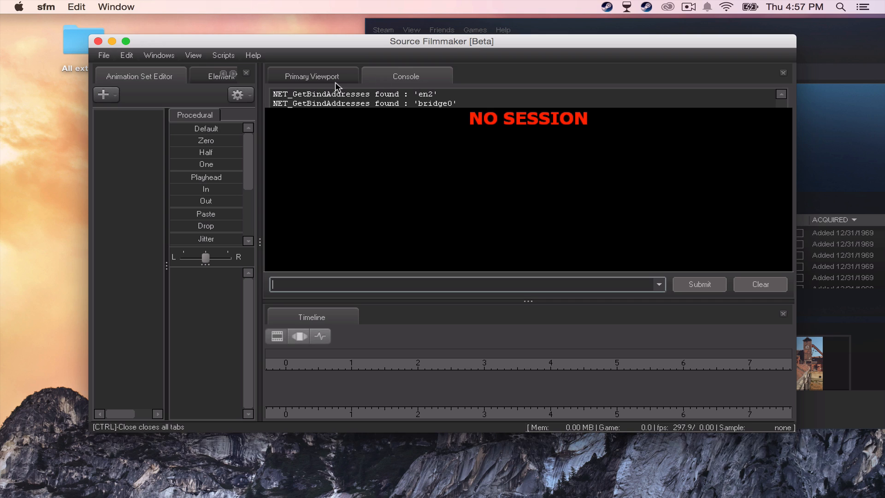
click(311, 76)
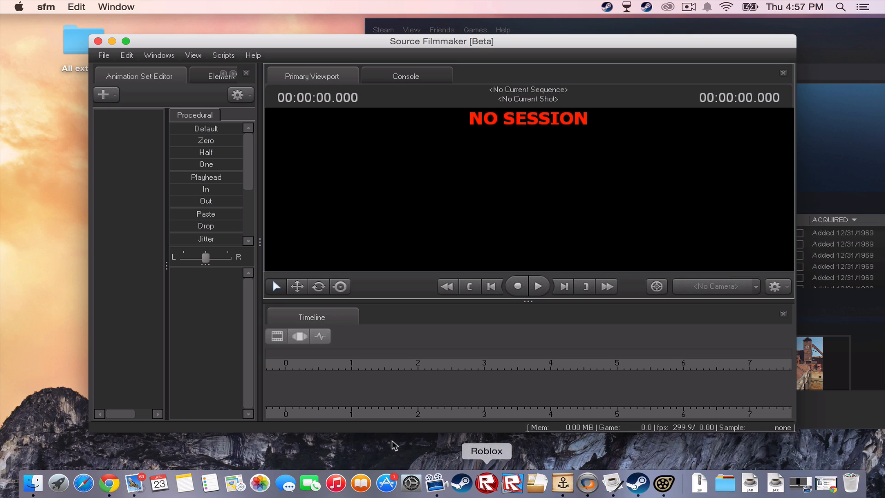
mouse_move(827, 484)
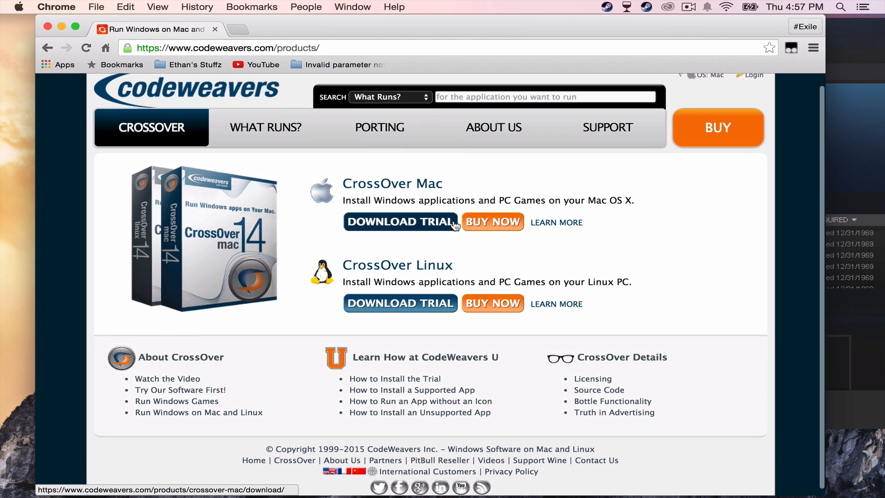
Open the CrossOver Mac trial download form and start filling in the Name field
click(400, 221)
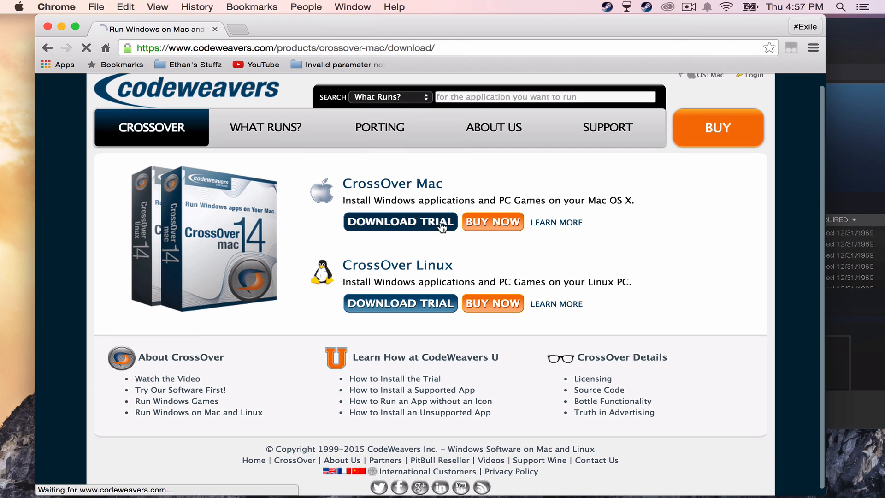
click(399, 221)
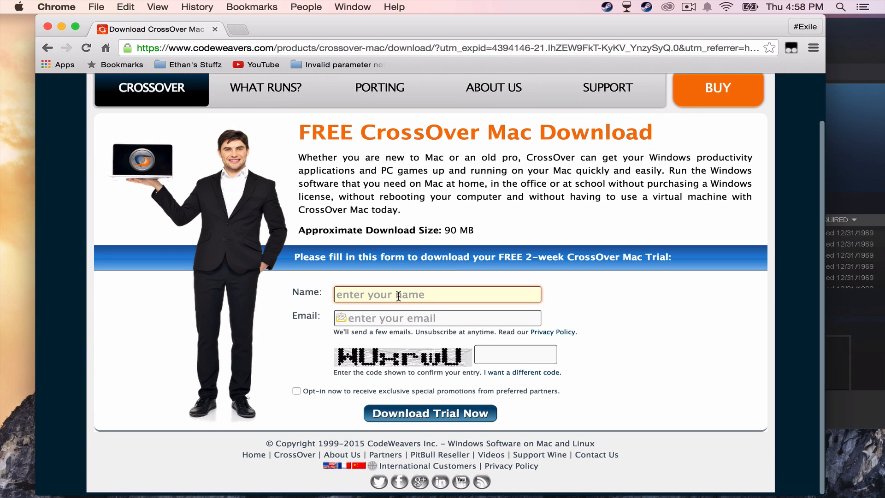
click(430, 412)
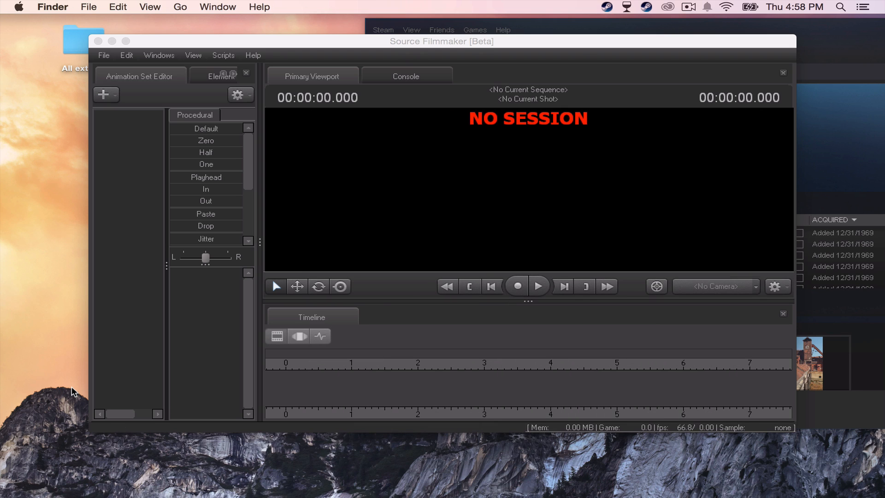
mouse_move(553, 483)
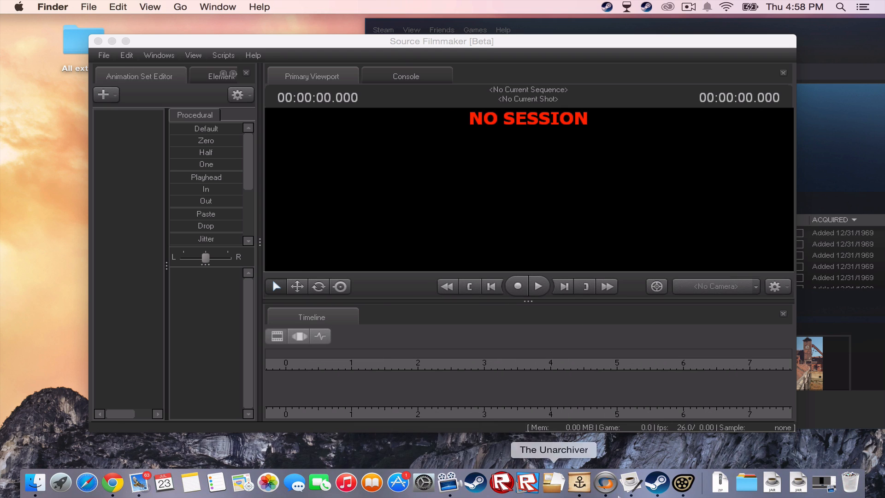
Launch CrossOver from the Dock's Applications stack and continue with the trial
click(746, 483)
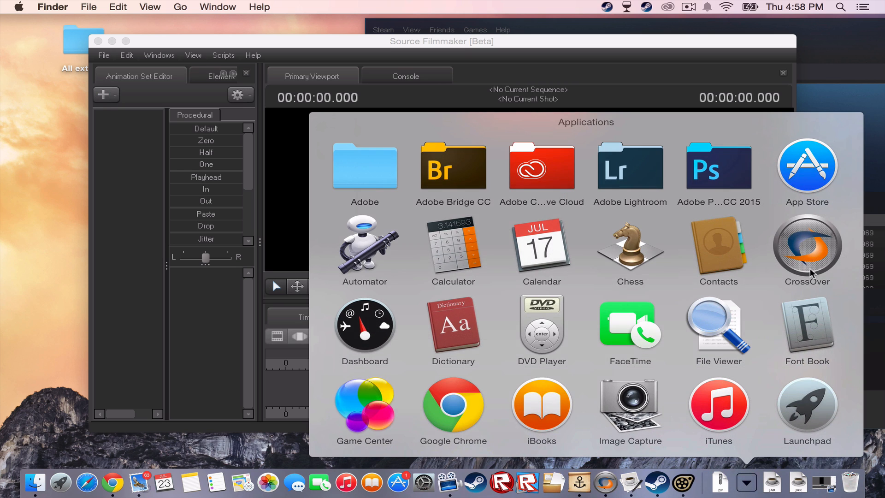
click(807, 247)
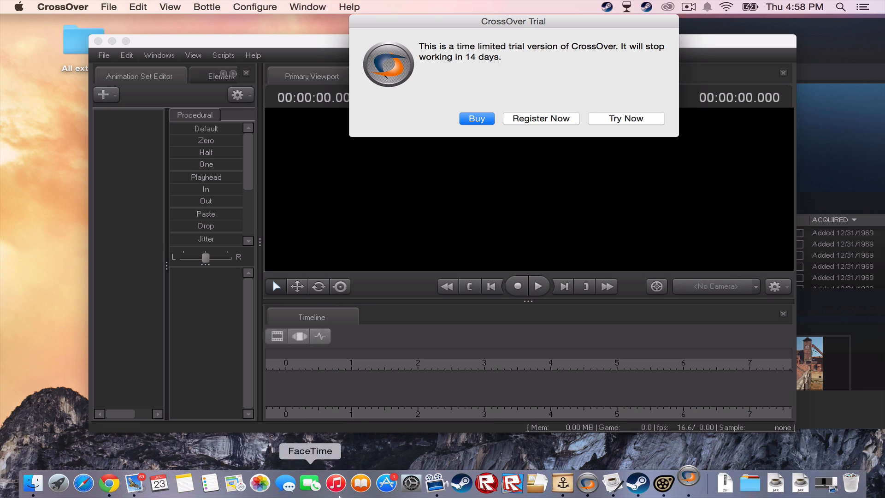
click(625, 118)
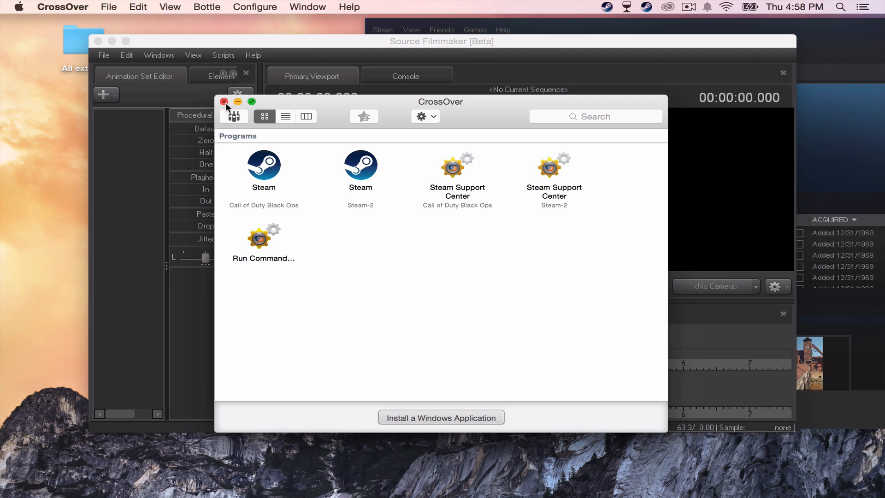
Browse CrossOver's Configure and Bottle menus
click(254, 7)
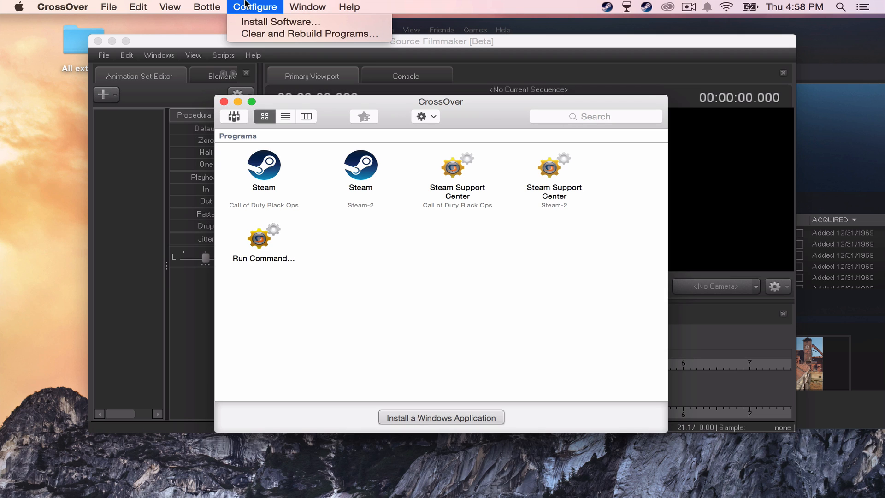
click(207, 7)
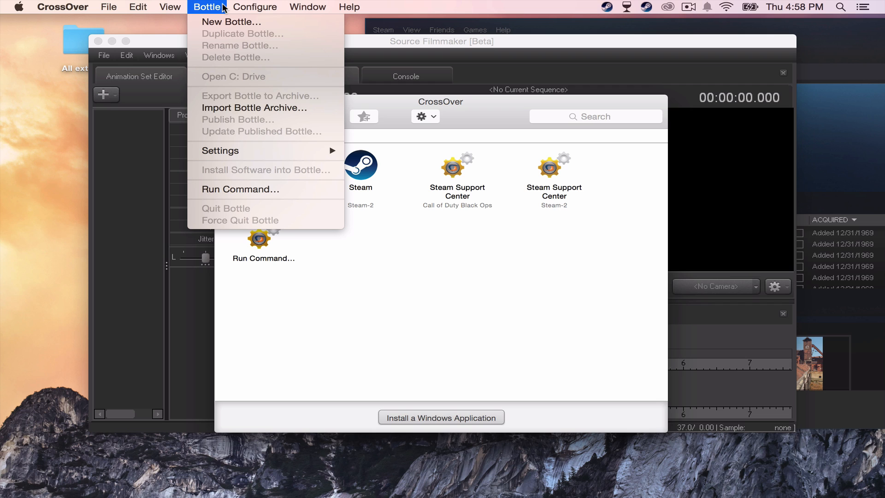
click(208, 7)
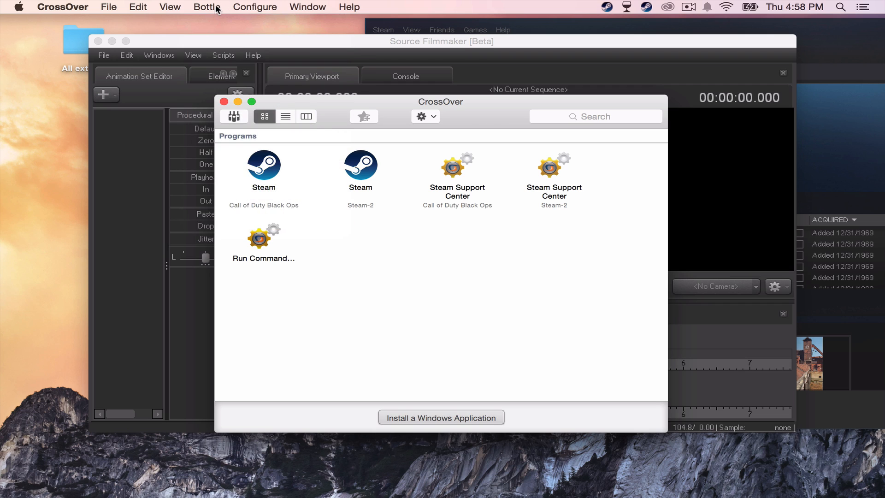
click(255, 7)
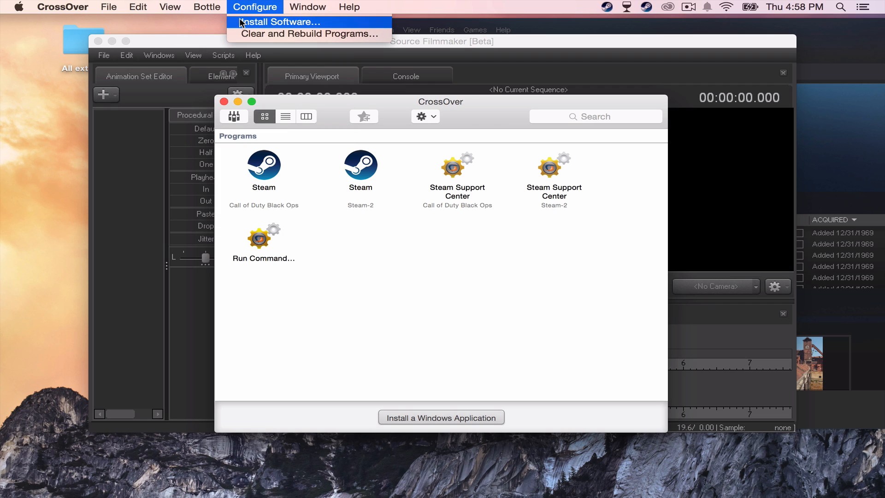
Search Install Software for Steam, select it, and start the installation
click(254, 7)
text(S)
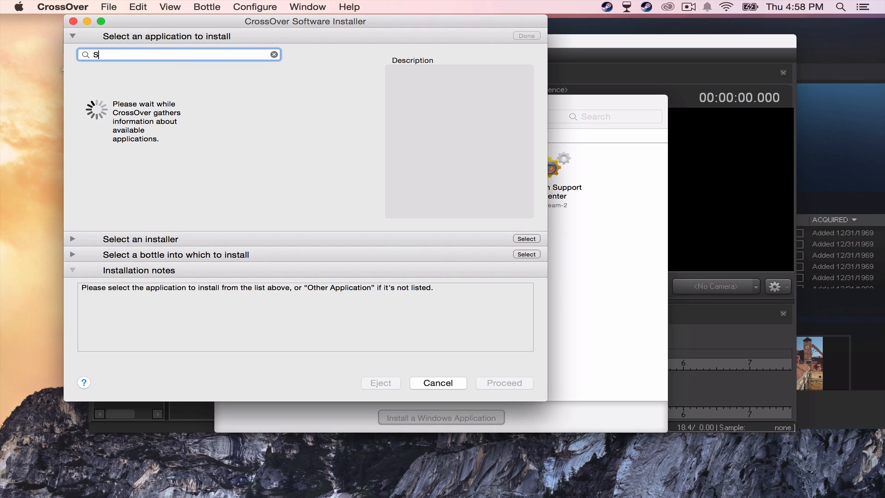
text(tea)
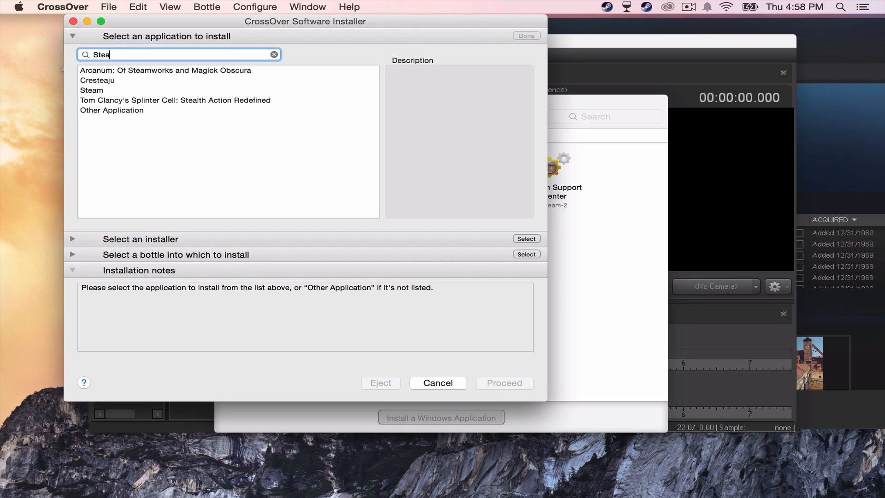
click(91, 89)
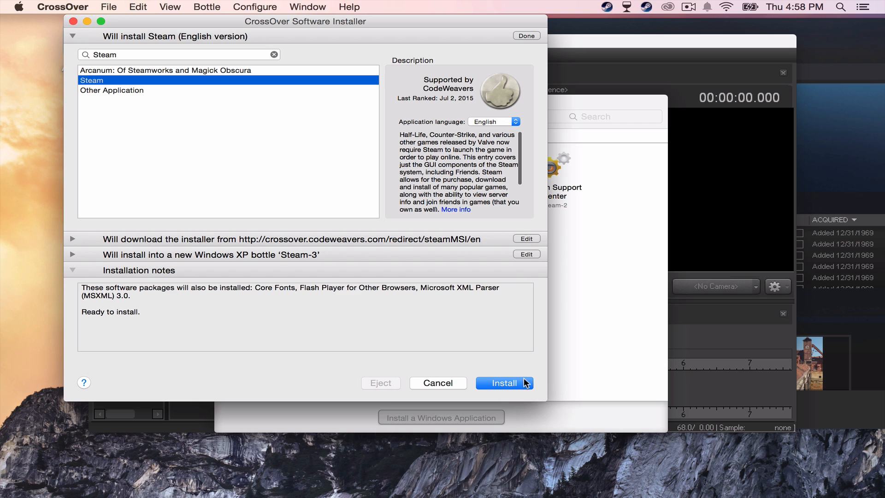
click(503, 382)
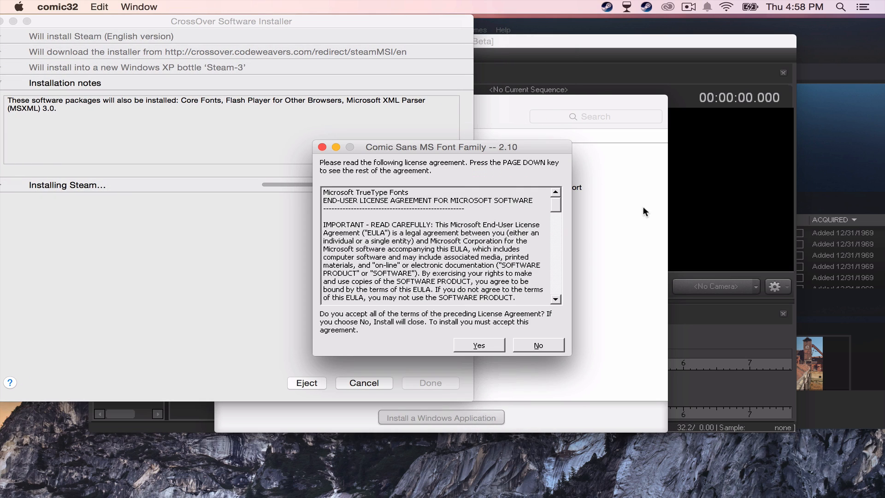
Accept the Comic Sans MS font license and move the Source Filmmaker window right
click(478, 345)
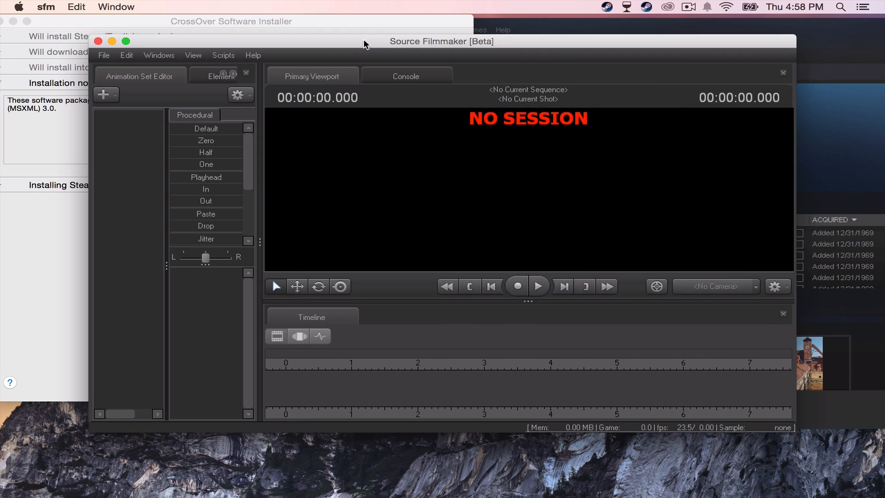
drag(364, 41, 753, 35)
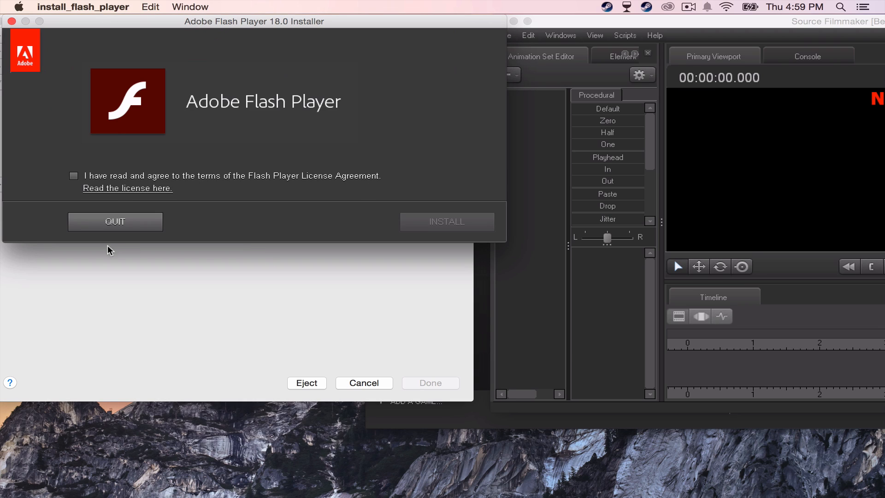
Agree to the Flash Player 18.0 license, install it, and close the installer
click(74, 176)
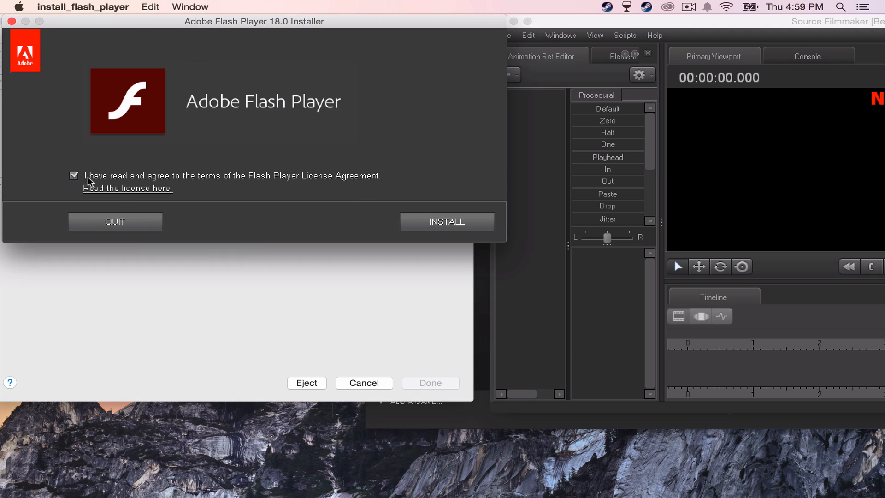
click(447, 221)
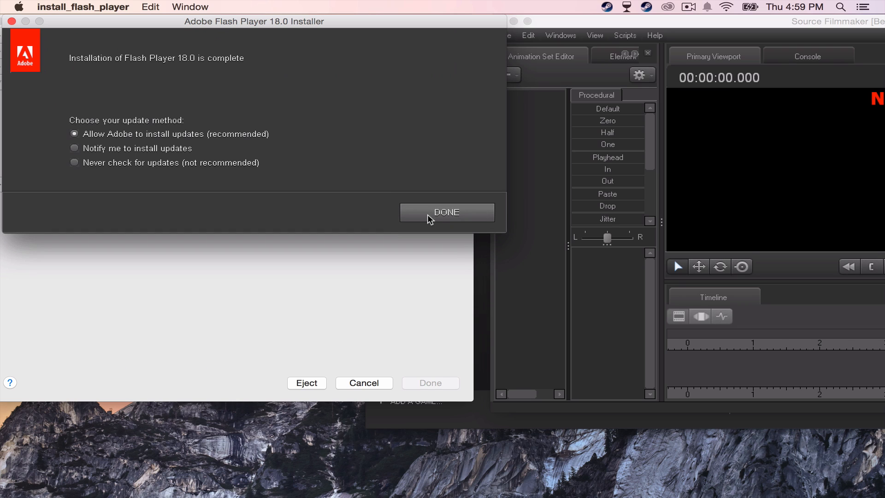
click(446, 212)
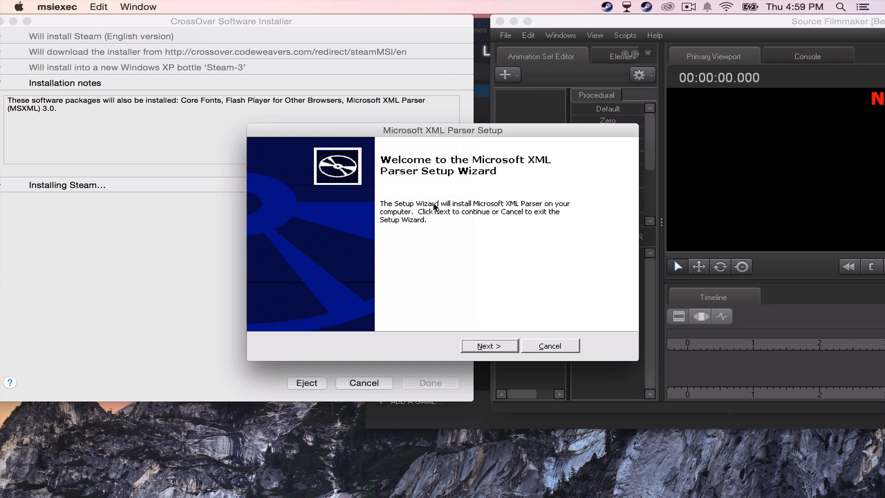
mouse_move(506, 359)
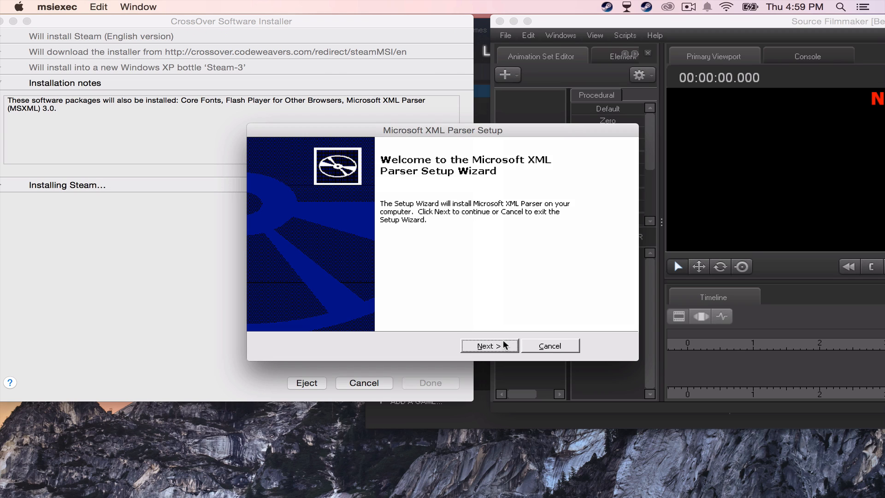
Complete the Microsoft XML Parser setup, then finish Steam Setup in English and run Steam
click(486, 346)
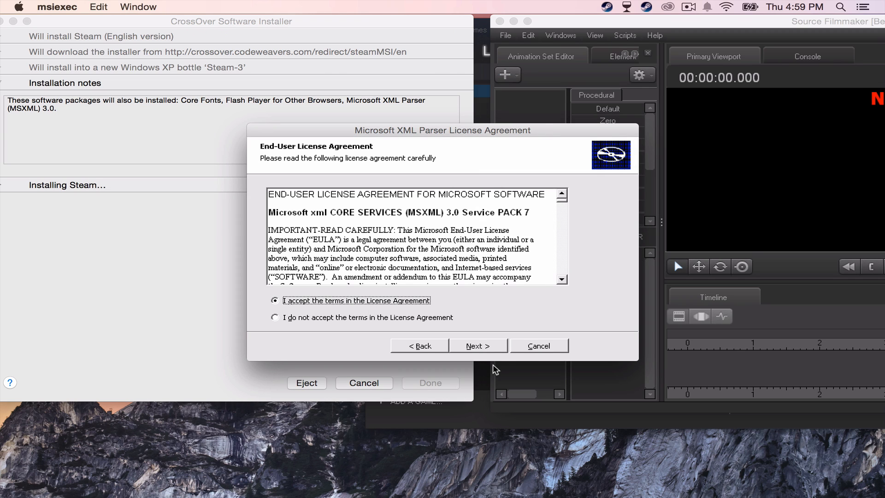
click(478, 346)
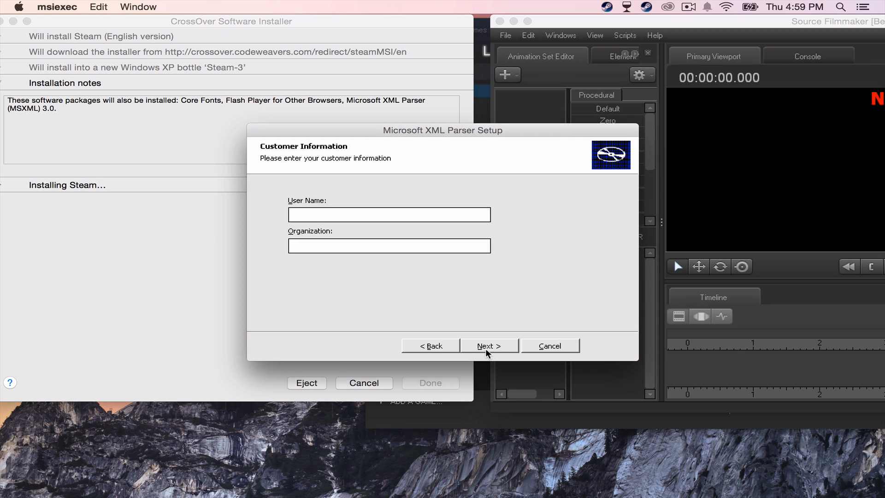
click(488, 346)
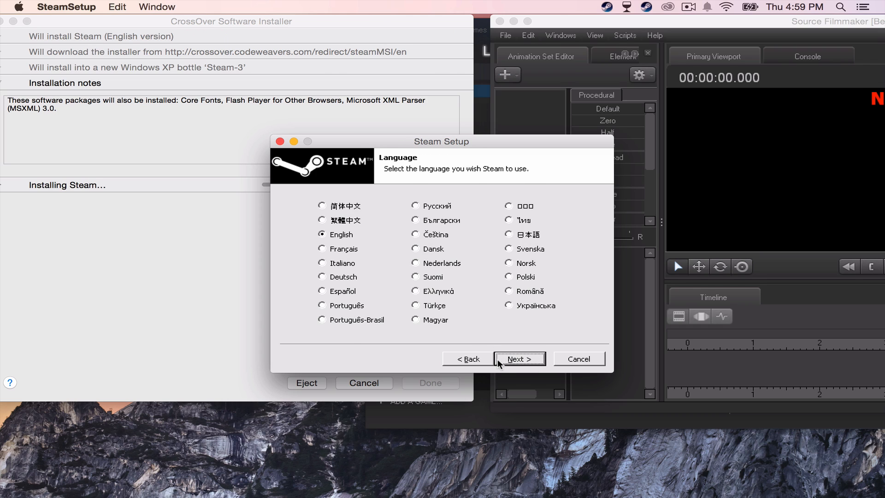
click(517, 358)
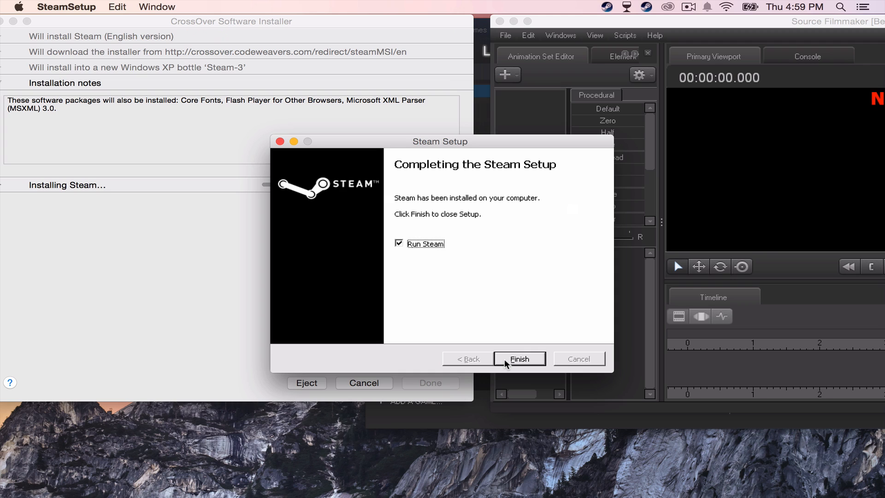
click(519, 358)
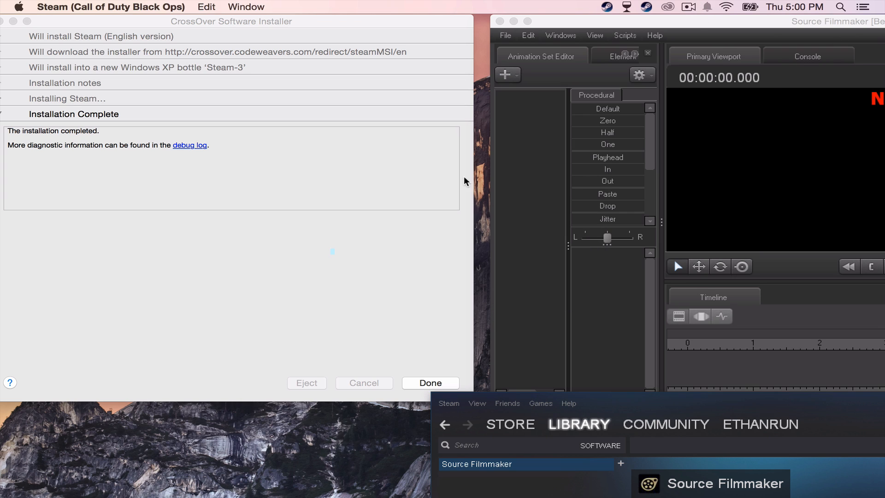
Log into Steam after a failed attempt and authorise this computer with the emailed Steam Guard code
click(429, 383)
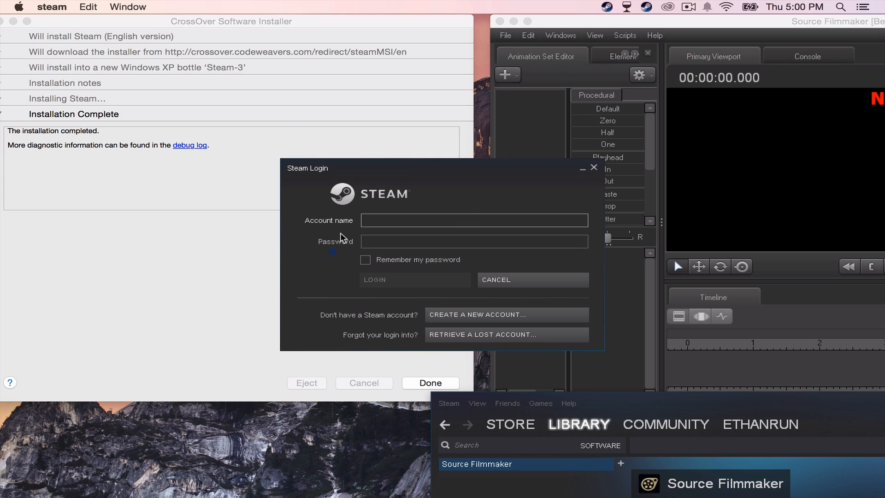
click(473, 221)
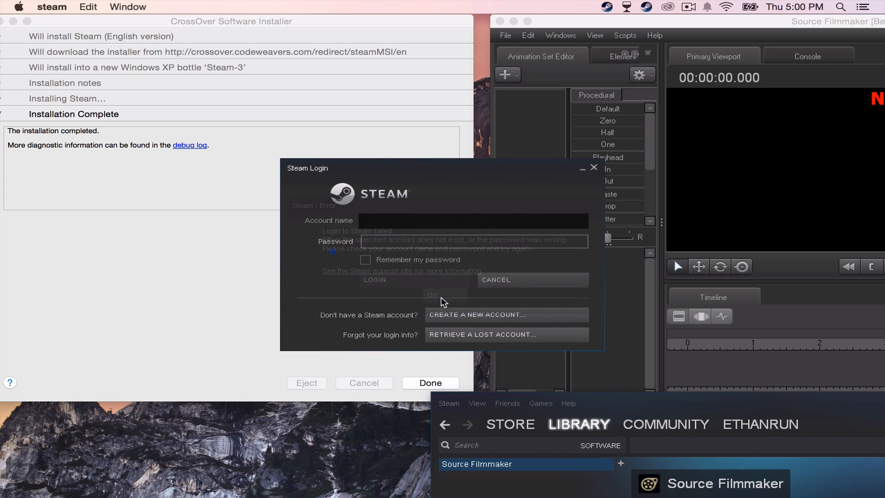
click(444, 295)
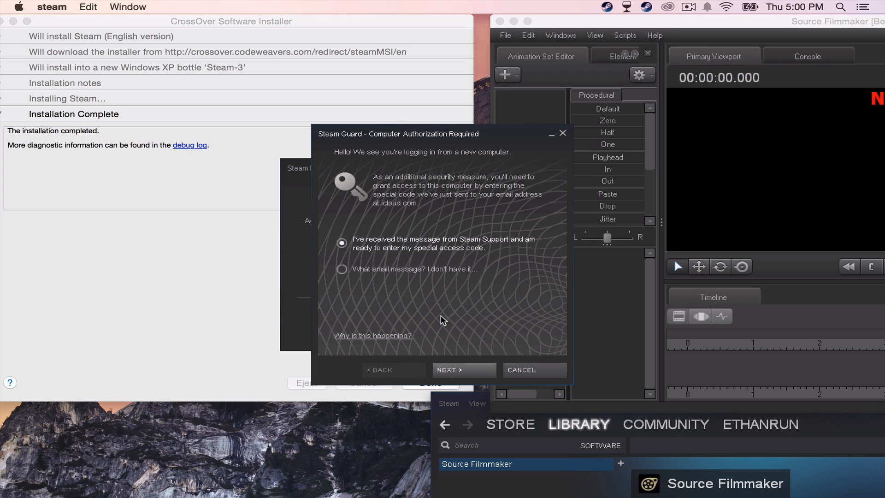
click(463, 369)
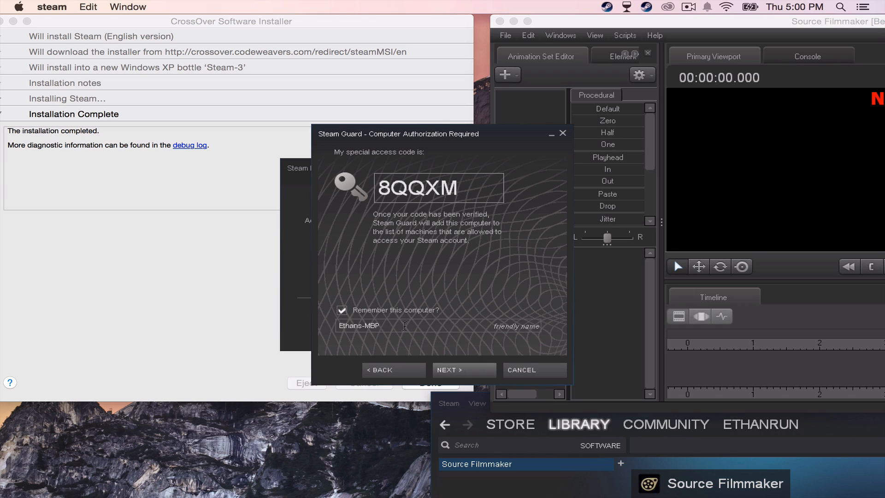
click(463, 369)
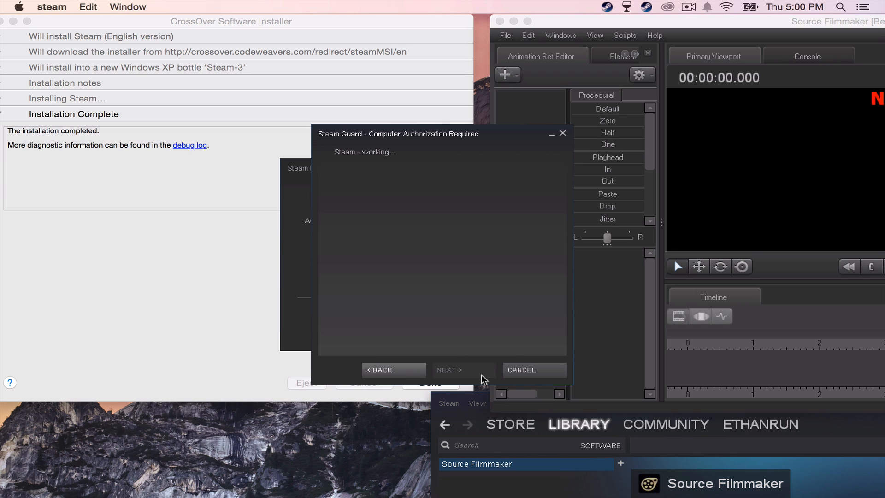
click(532, 370)
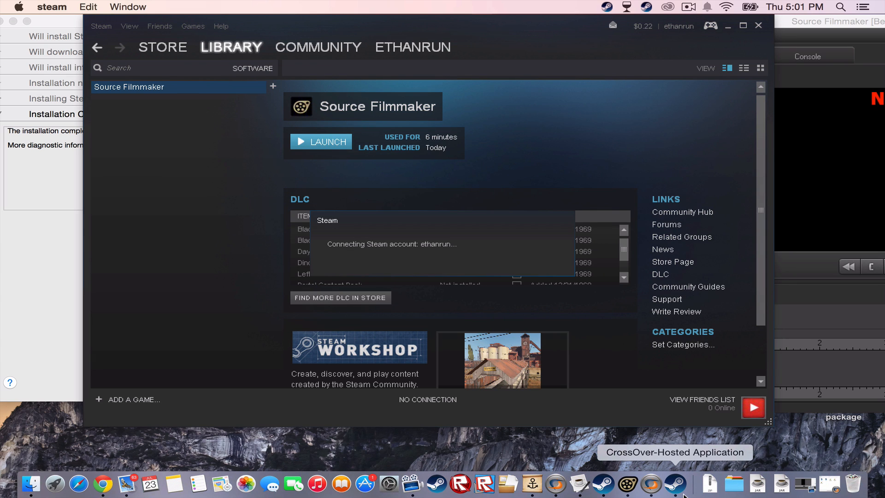
mouse_move(603, 484)
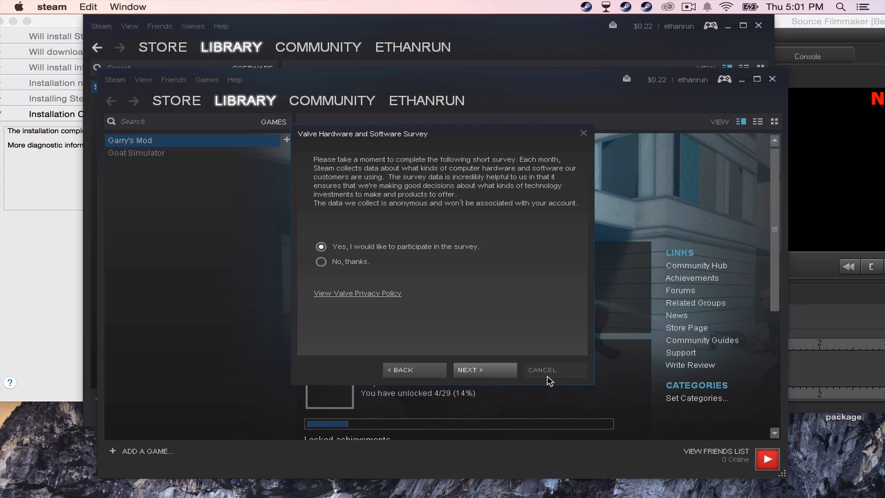
Decline the Valve Hardware and Software Survey
click(483, 370)
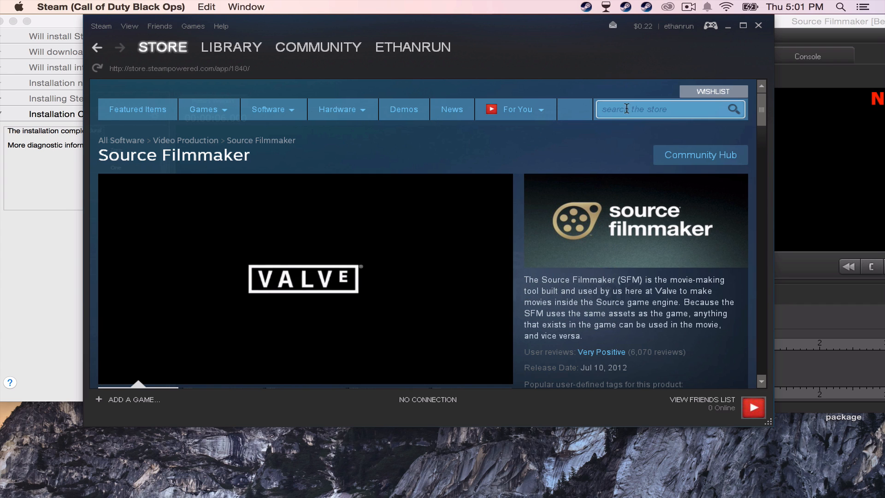
text(Source)
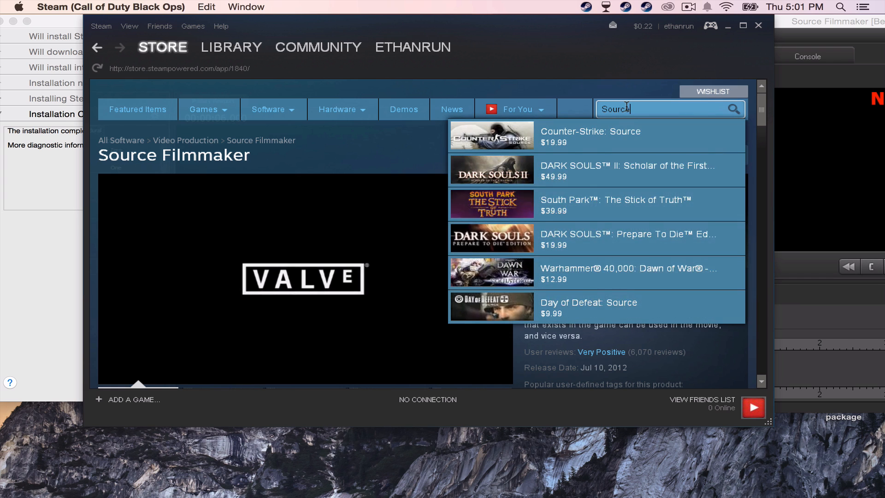
text(film maker)
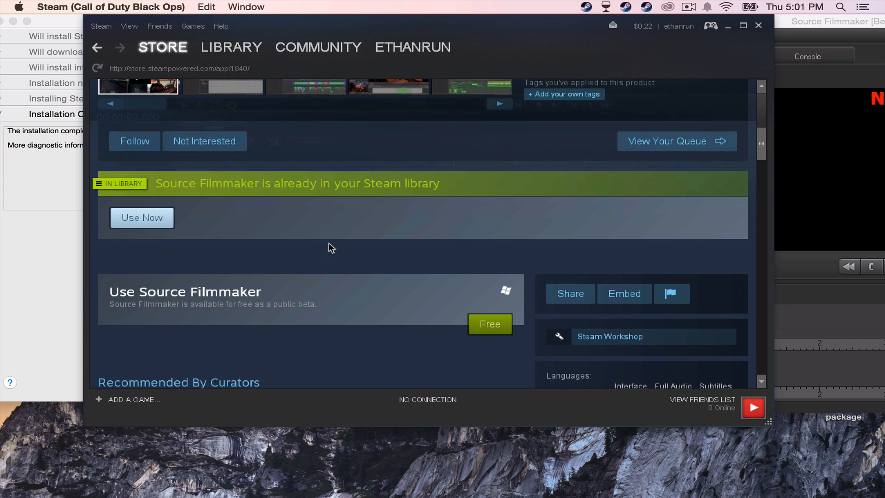
click(142, 217)
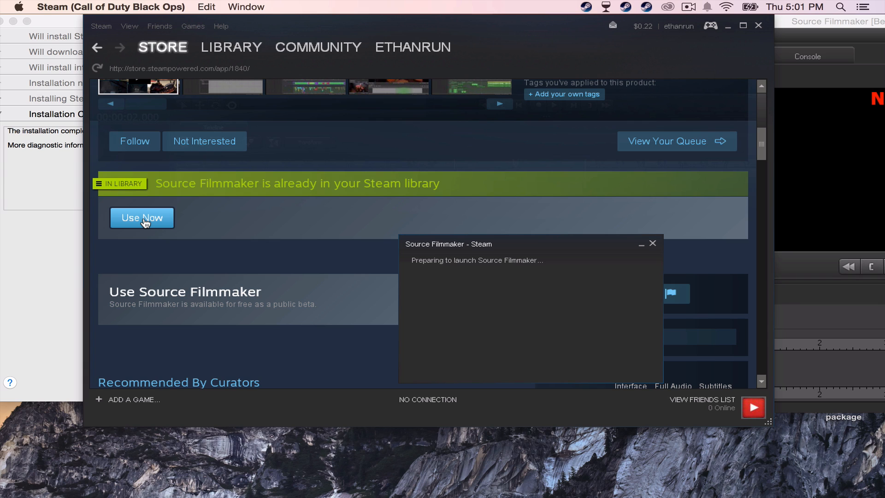
click(653, 243)
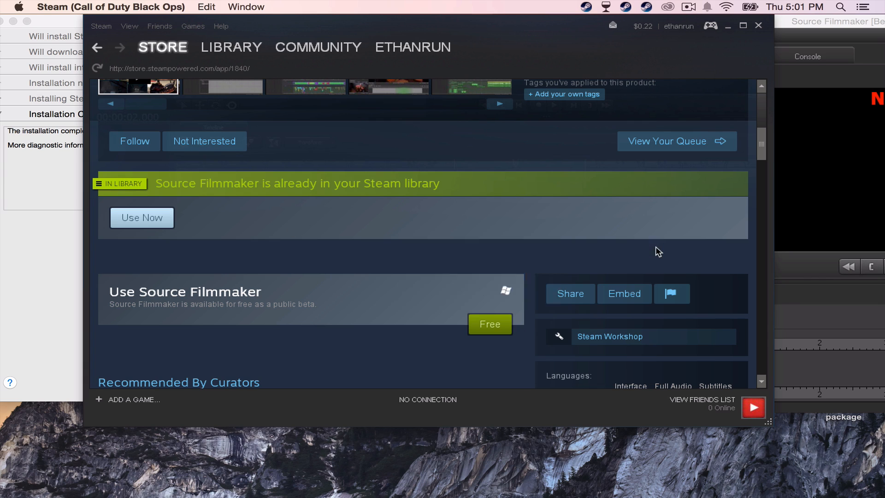
mouse_move(398, 369)
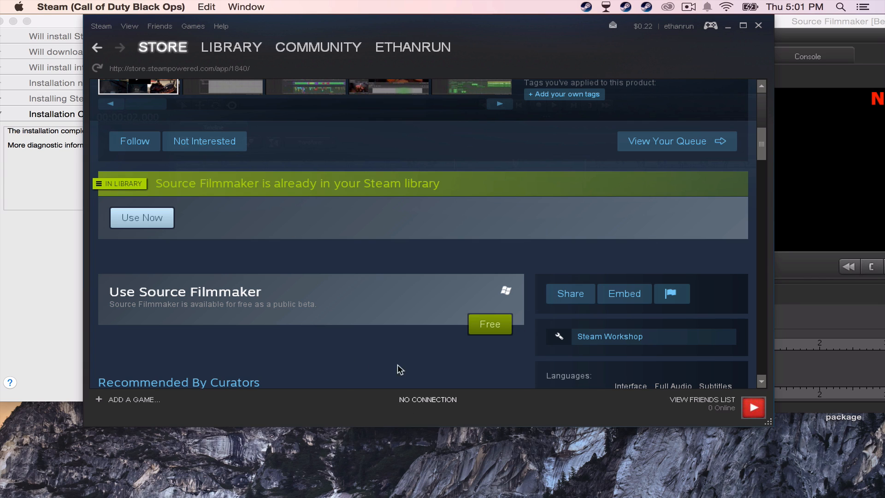
mouse_move(316, 379)
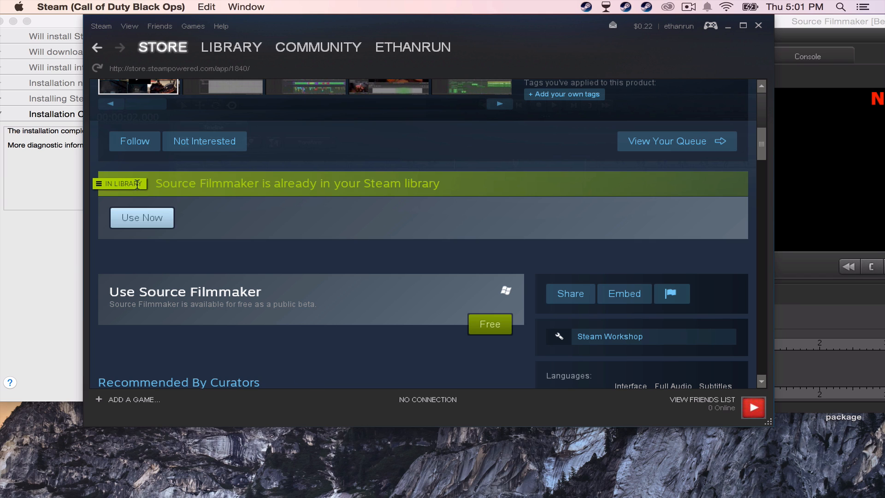
Launch Source Filmmaker, not the SDK, from the Software view of Steam's library
click(230, 47)
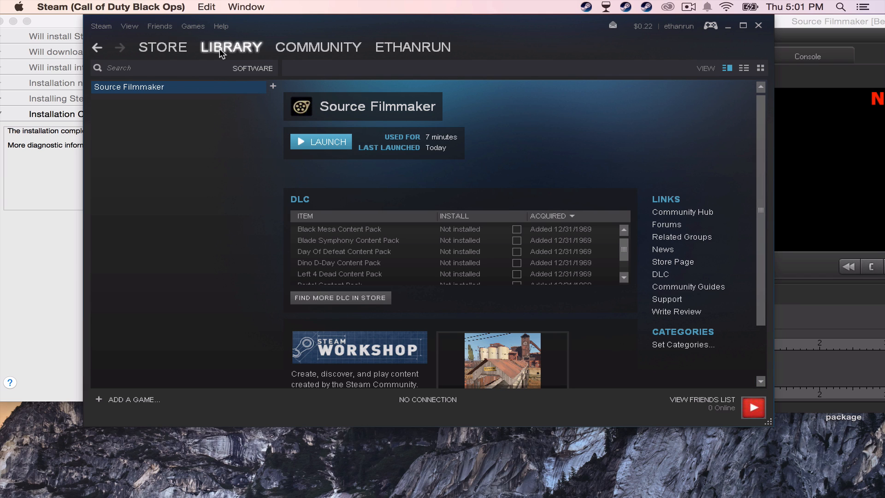
click(230, 47)
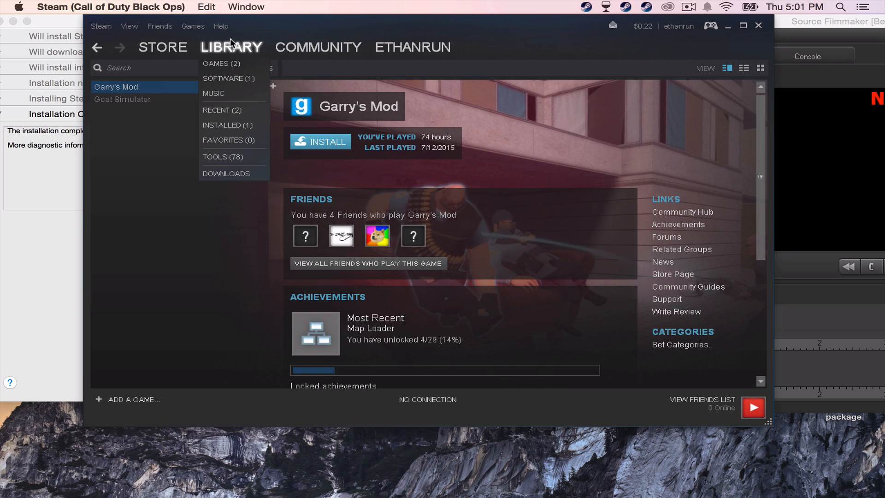
click(162, 47)
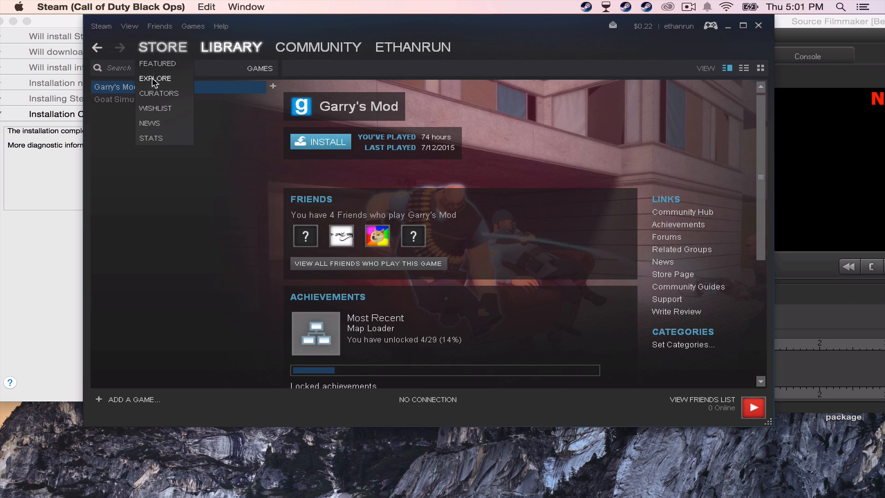
click(230, 47)
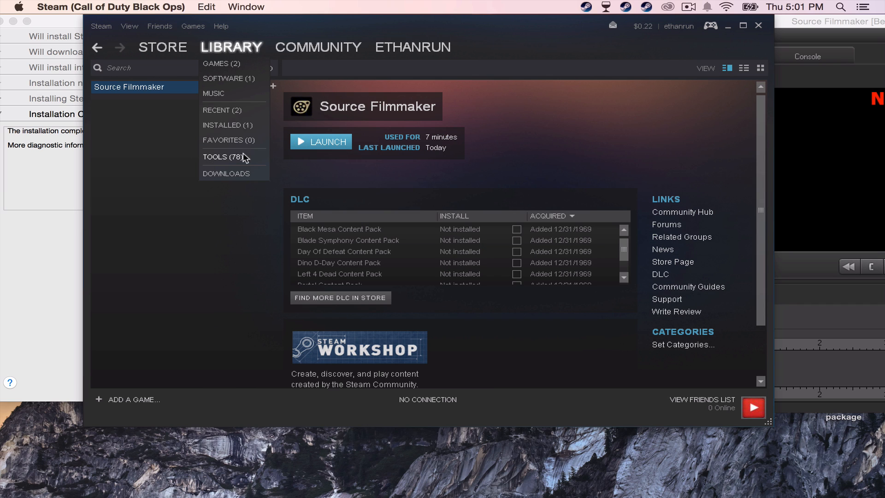
click(228, 79)
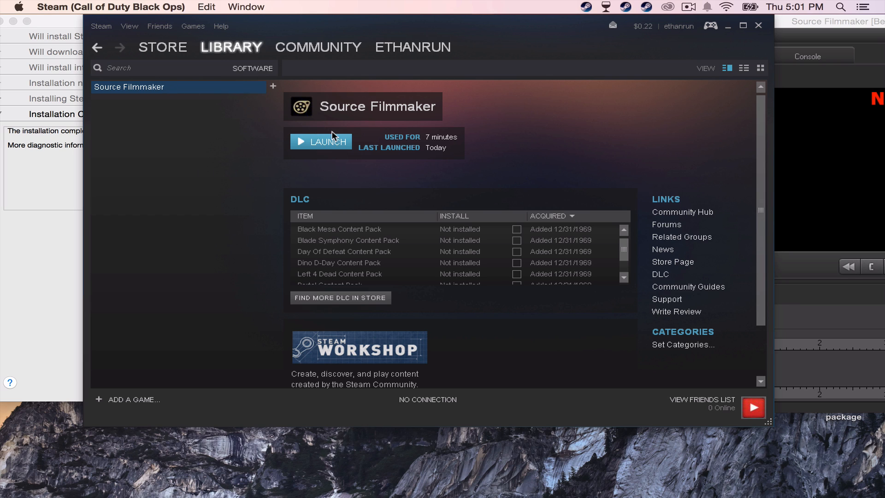
click(321, 141)
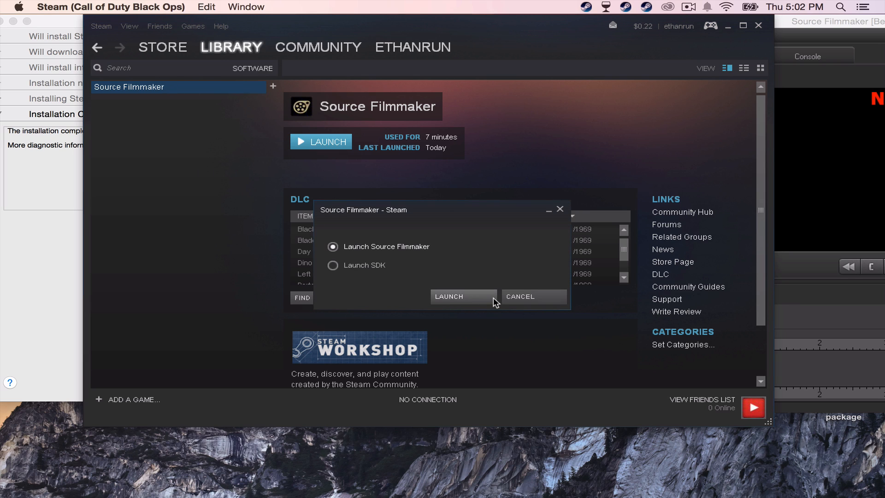
click(462, 297)
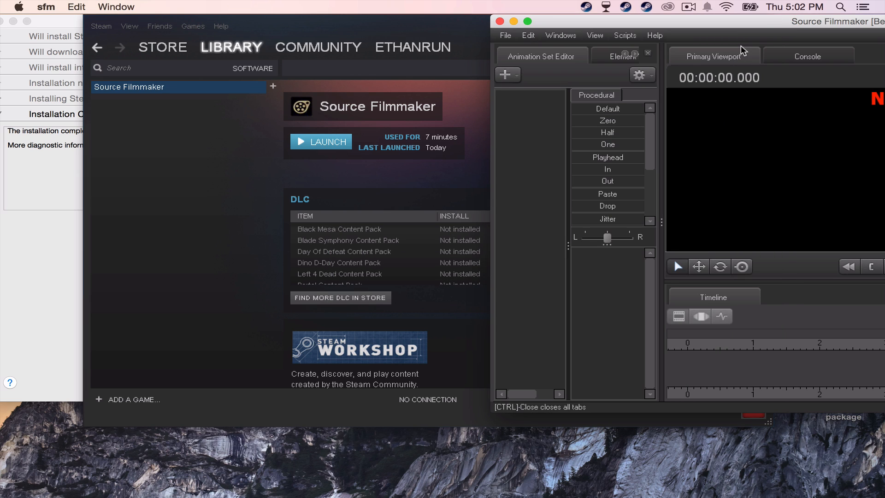
Bring the Source Filmmaker window to the front and scroll through the Procedural presets
click(706, 7)
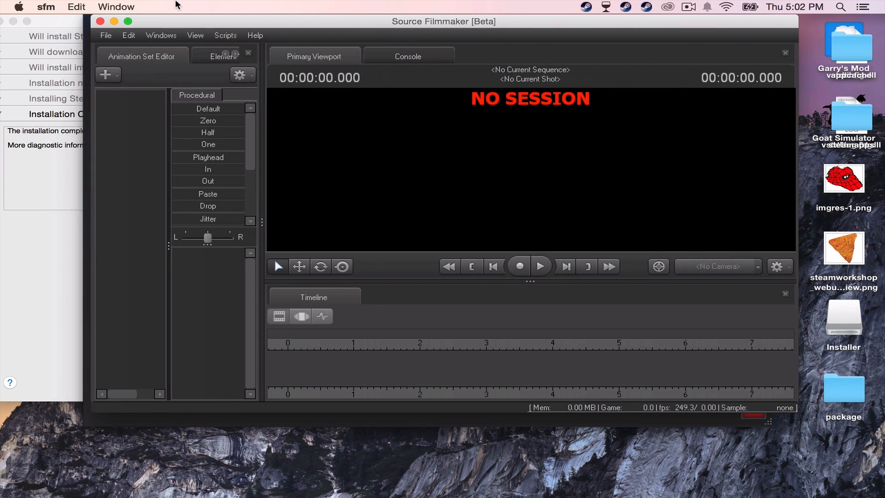
scroll(down, 3)
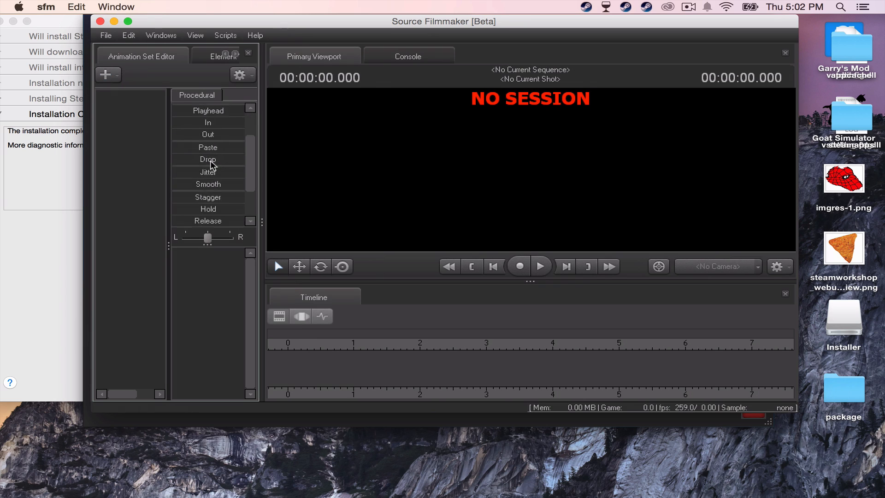
scroll(down, 3)
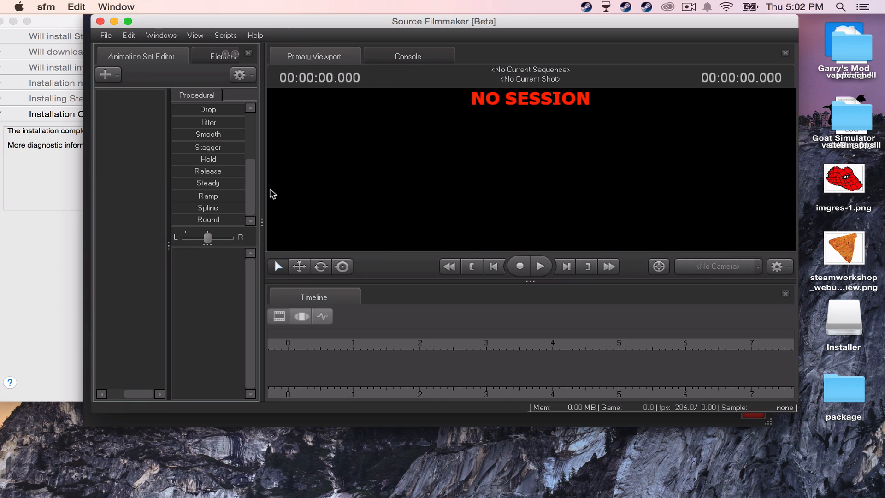
mouse_move(220, 251)
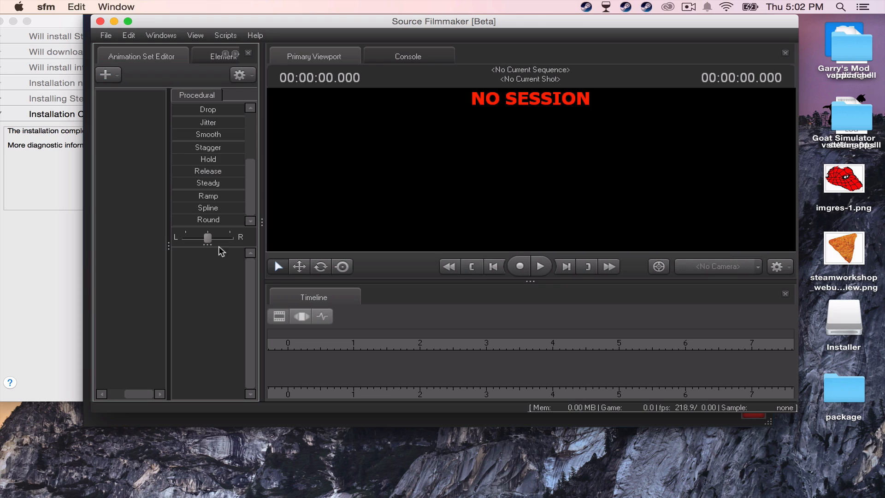